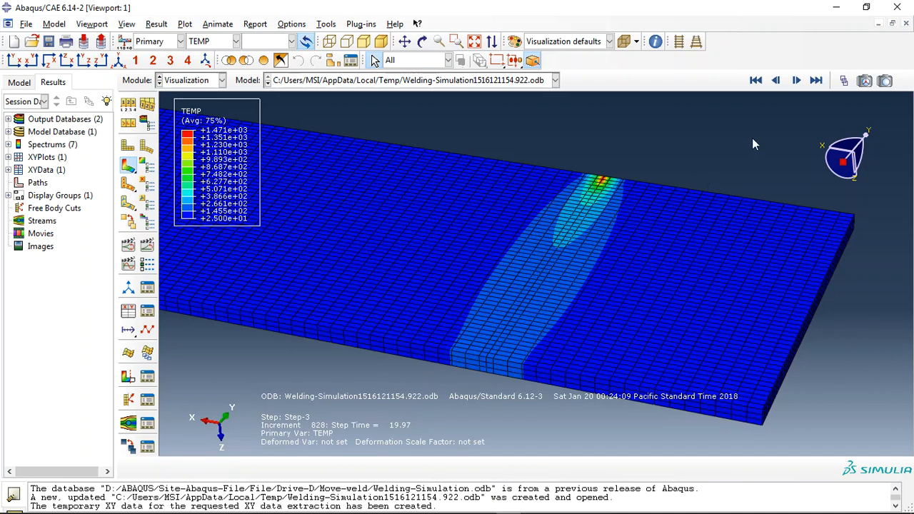
pyautogui.moveTo(697, 140)
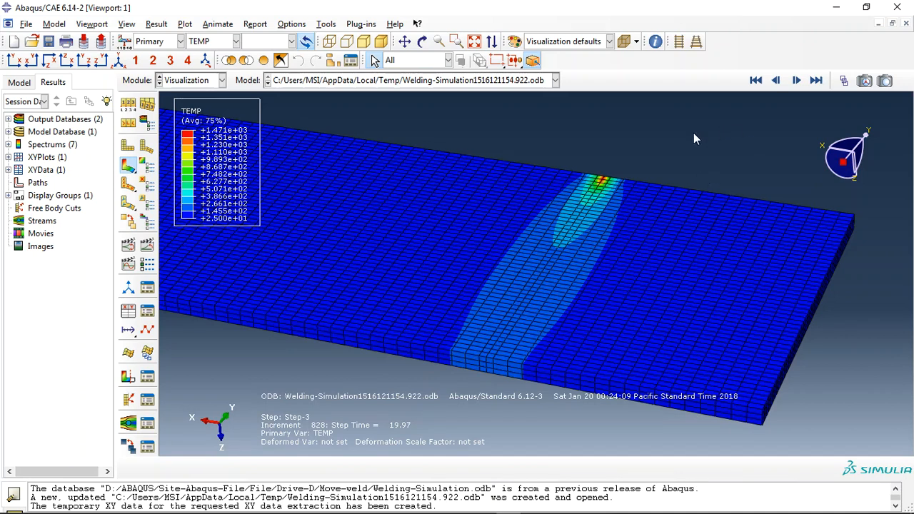
pyautogui.moveTo(726, 137)
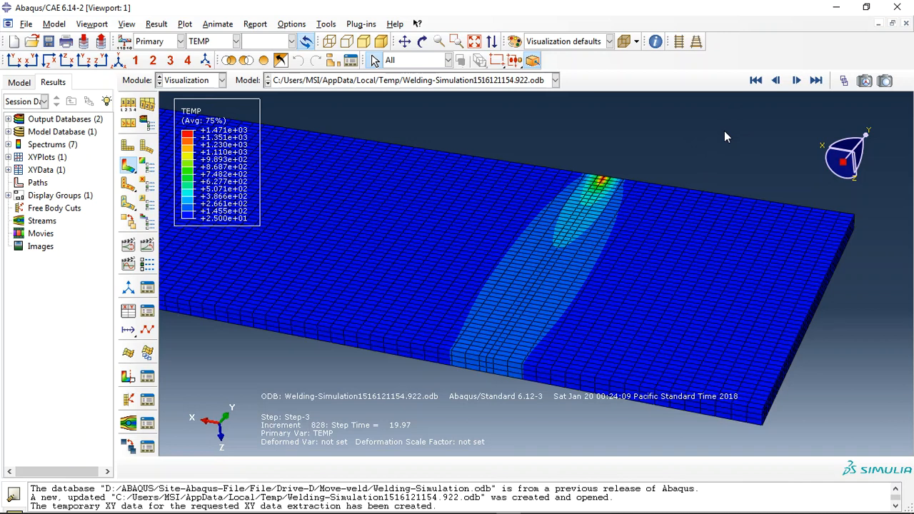
pyautogui.moveTo(726, 155)
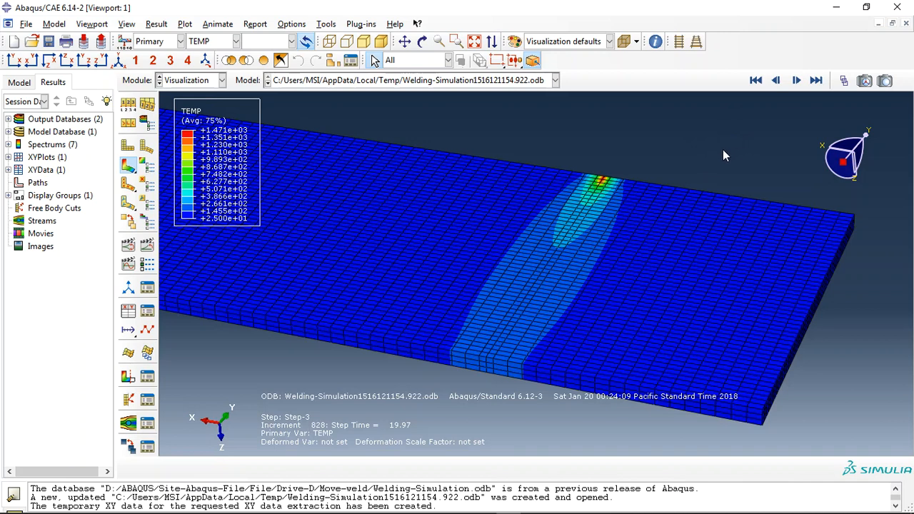
pyautogui.moveTo(592, 265)
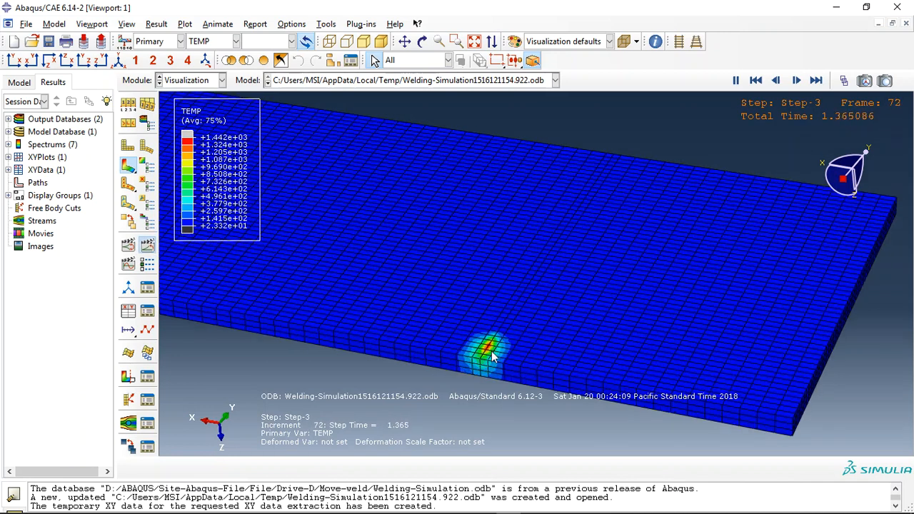
# Step: Let the weld heat animation run to frame 437 of Step-3 while viewing along the weld
pyautogui.click(797, 80)
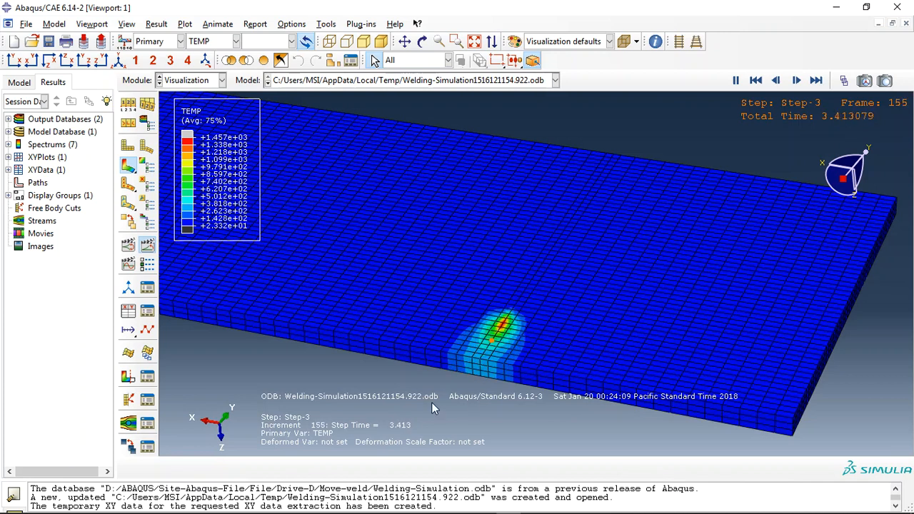
pyautogui.click(796, 80)
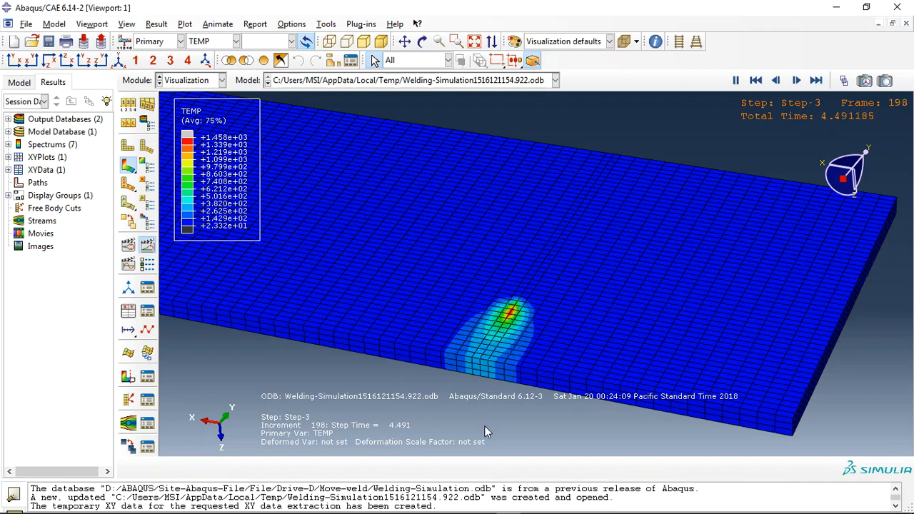
pyautogui.click(797, 80)
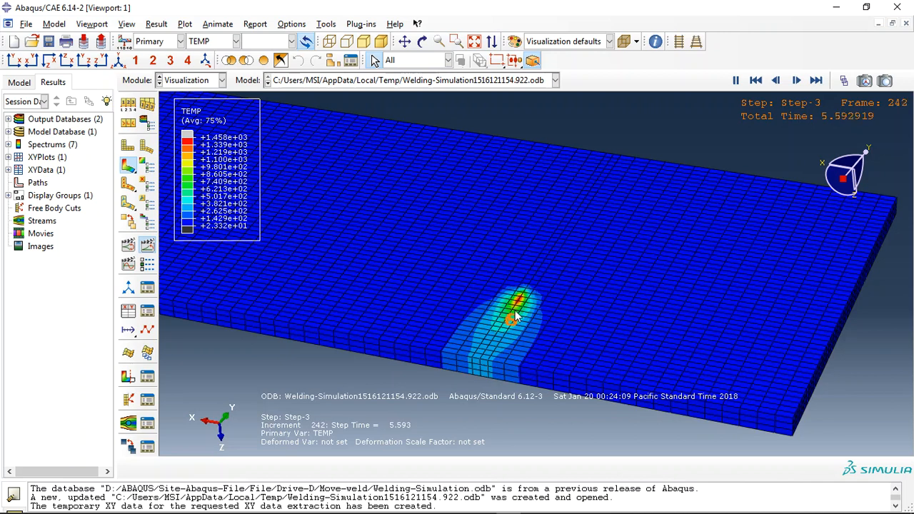
pyautogui.click(796, 80)
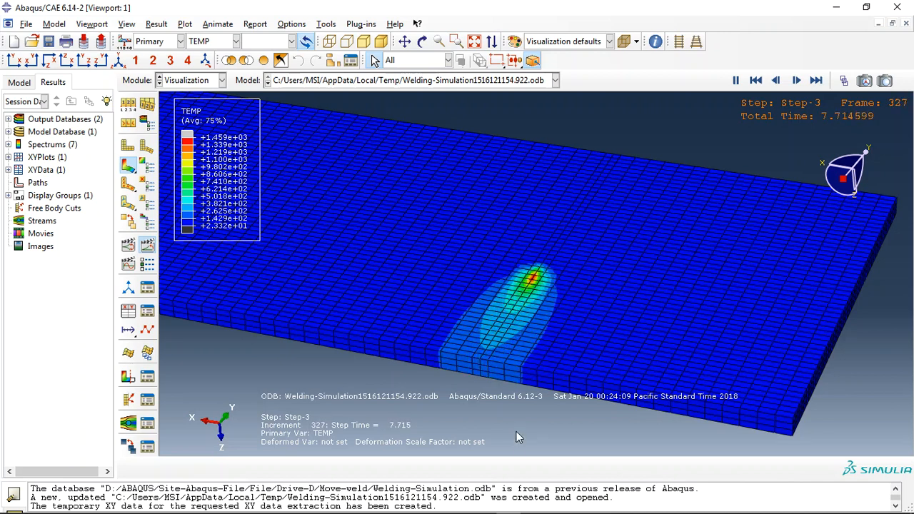
pyautogui.click(797, 80)
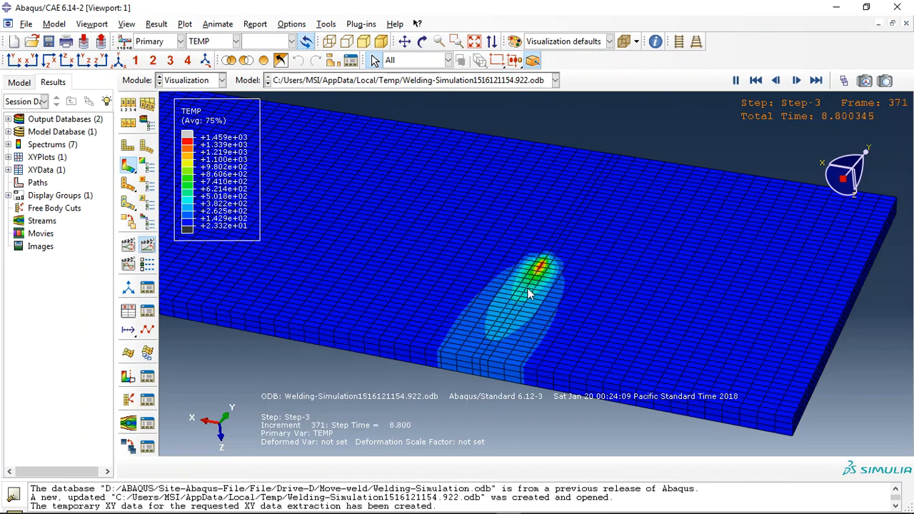
pyautogui.click(797, 80)
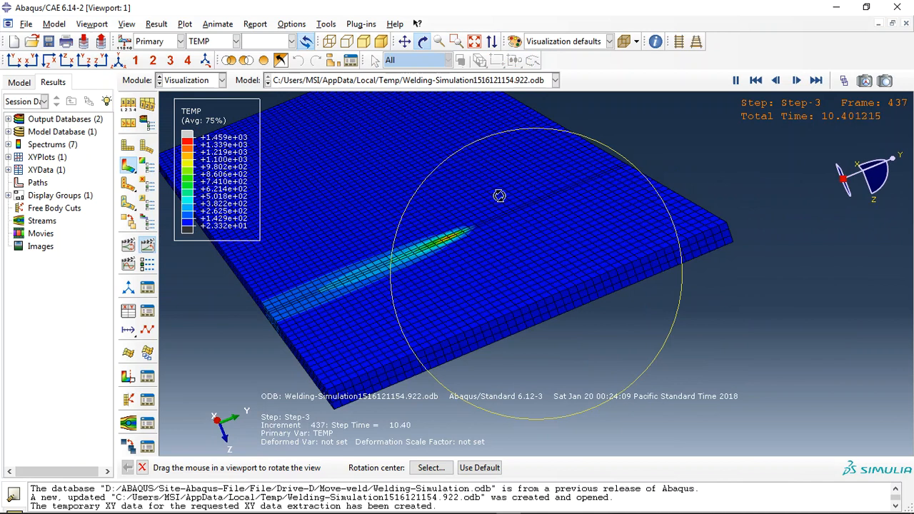
# Step: Stop the animation at increment 672 and return to increment 28, step time 0.3226
pyautogui.click(797, 80)
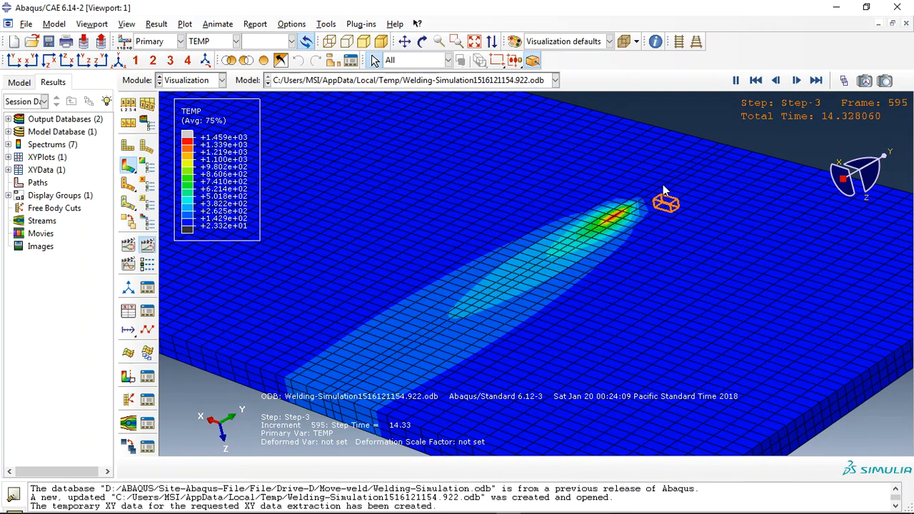
pyautogui.click(817, 80)
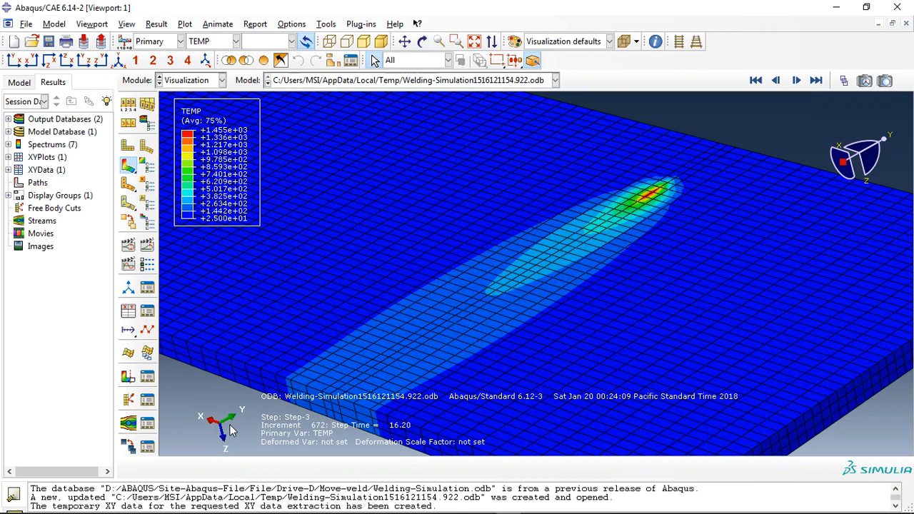
pyautogui.moveTo(450, 203)
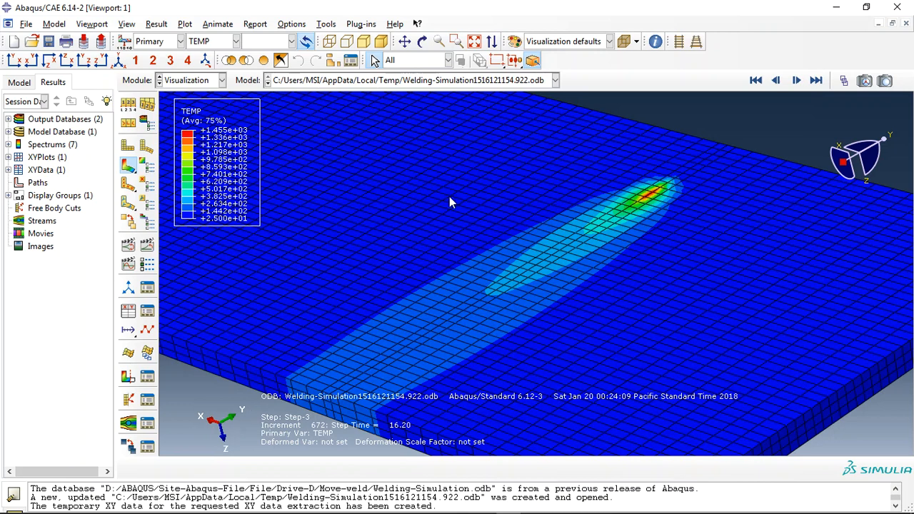
pyautogui.click(796, 80)
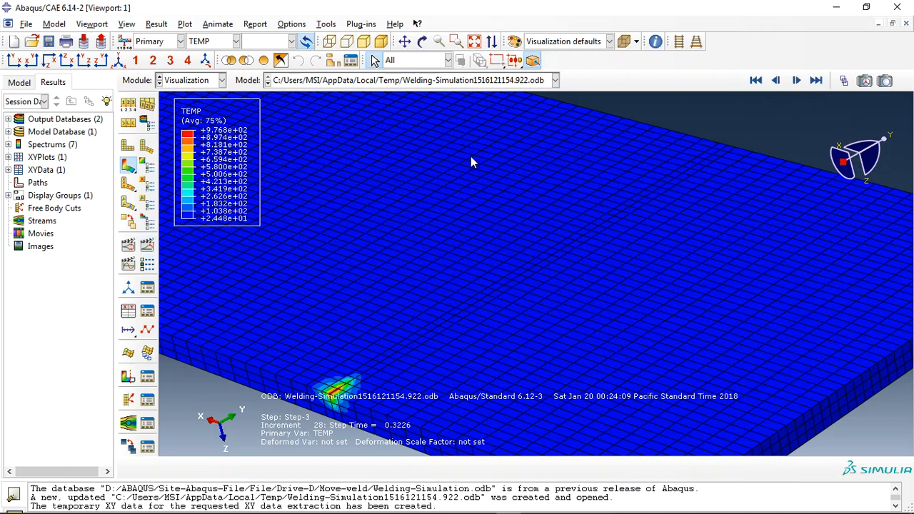
# Step: Extract TEMP field output for weld node 775 and plot it against time
pyautogui.click(128, 311)
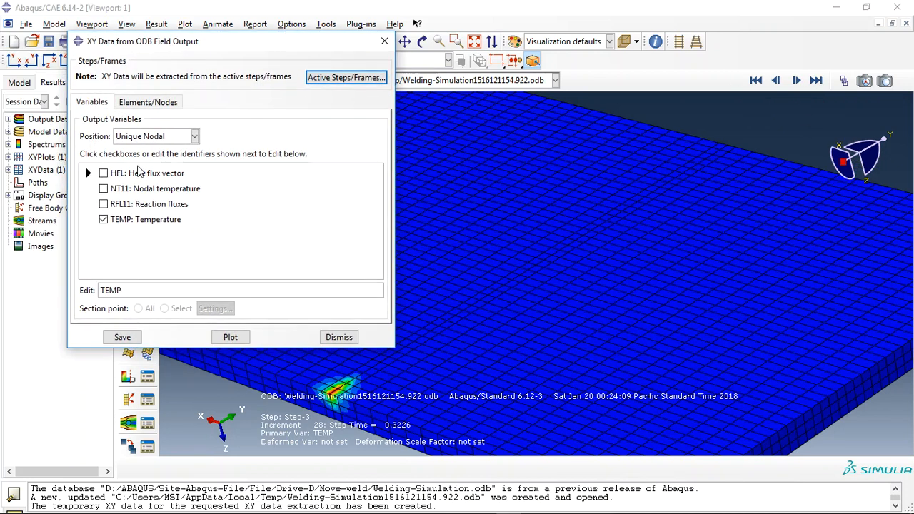
pyautogui.click(148, 101)
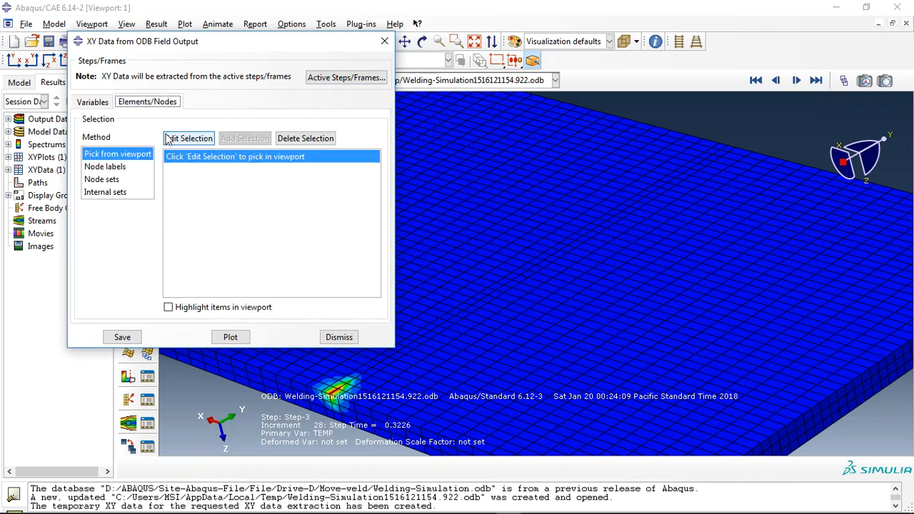
pyautogui.click(189, 138)
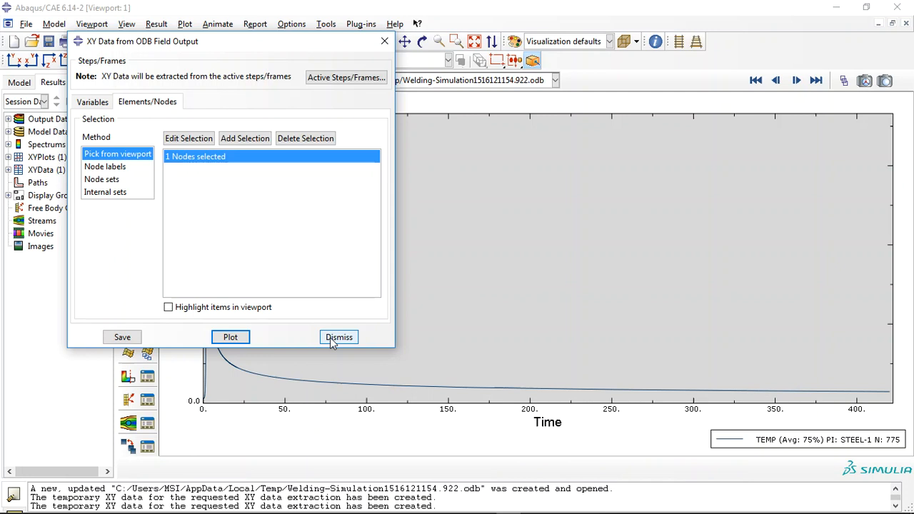
pyautogui.click(338, 337)
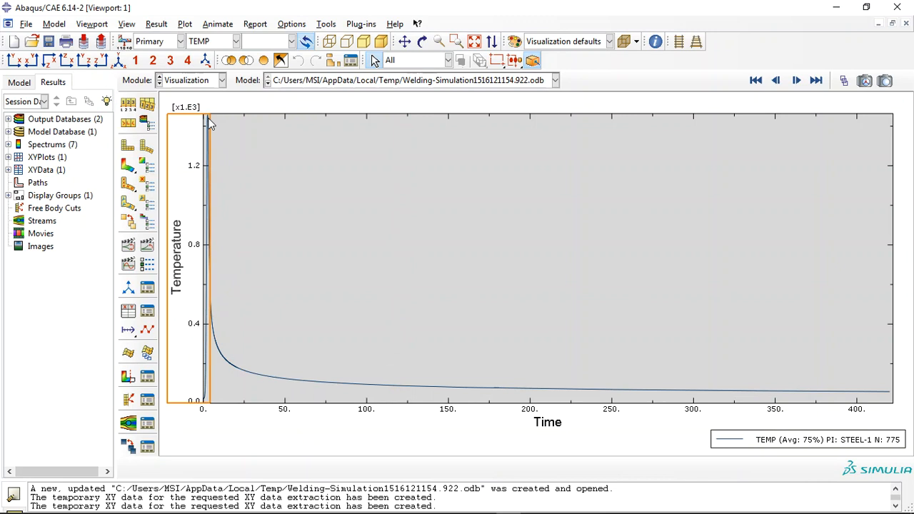
pyautogui.moveTo(284, 370)
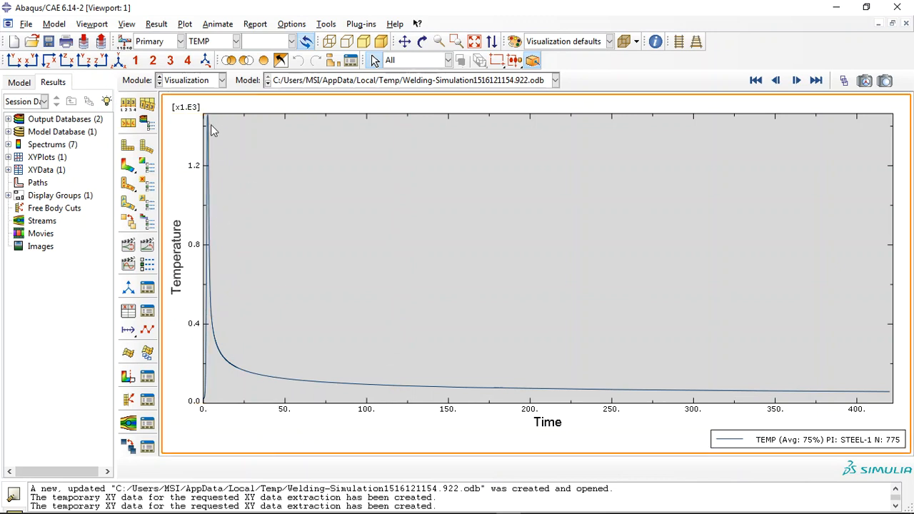
pyautogui.moveTo(214, 254)
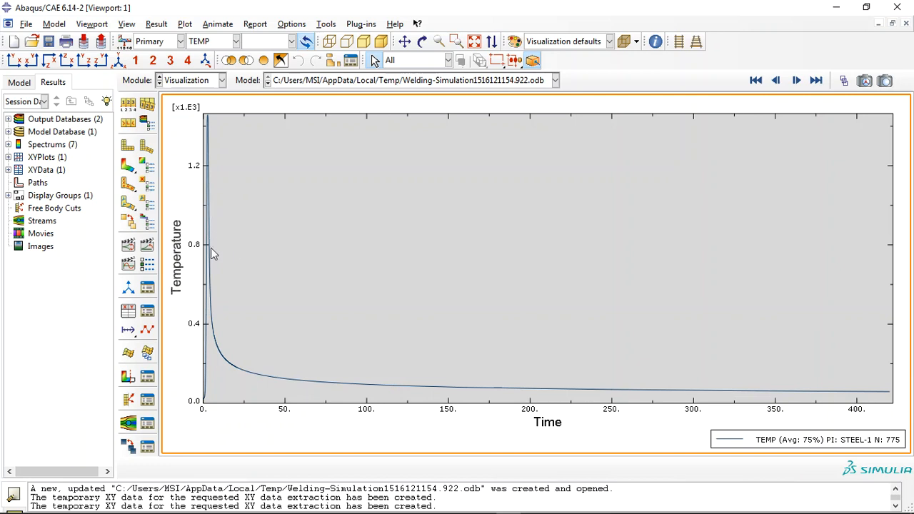
pyautogui.moveTo(335, 388)
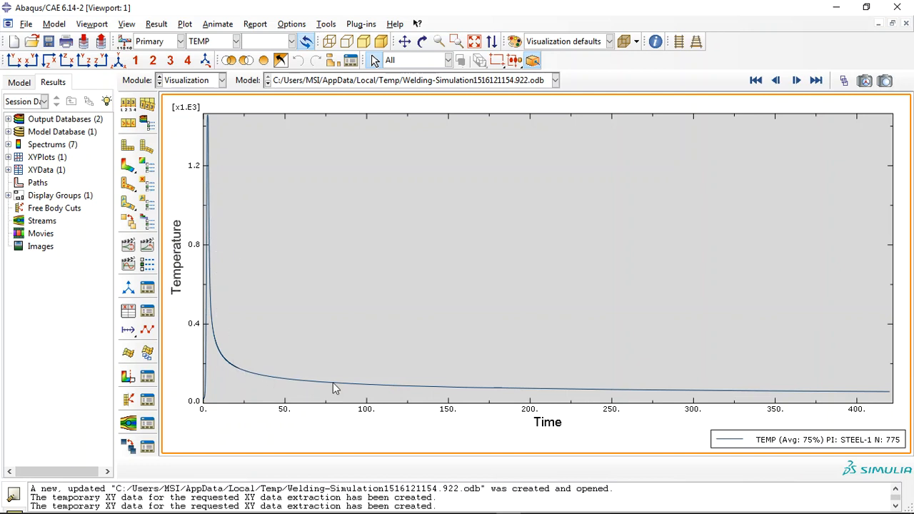
pyautogui.moveTo(767, 402)
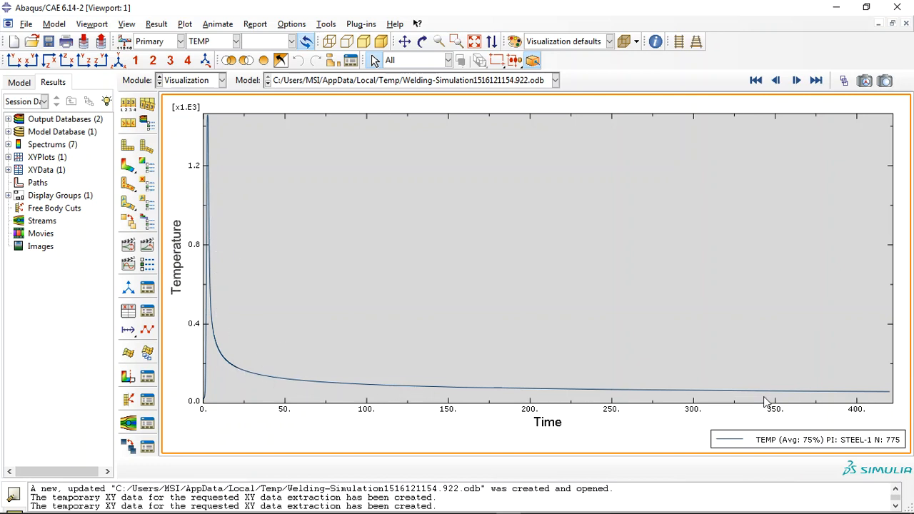
pyautogui.moveTo(846, 400)
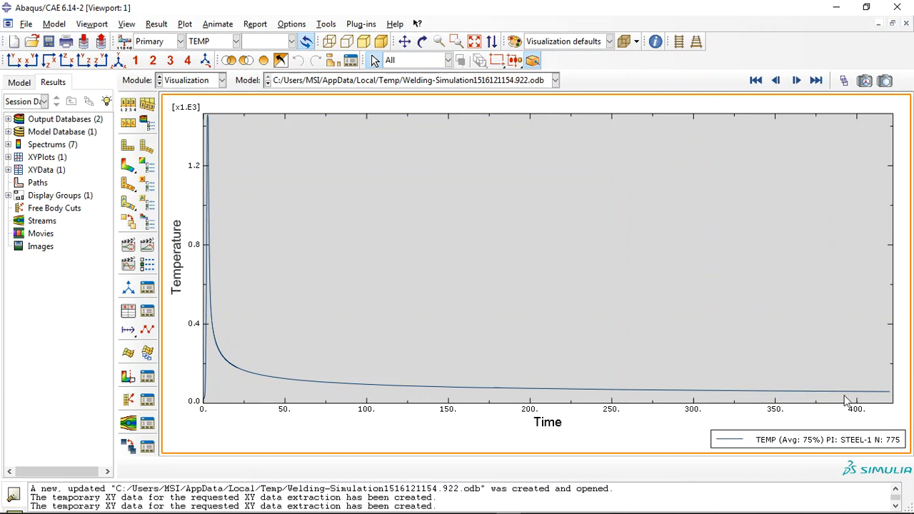
pyautogui.moveTo(224, 367)
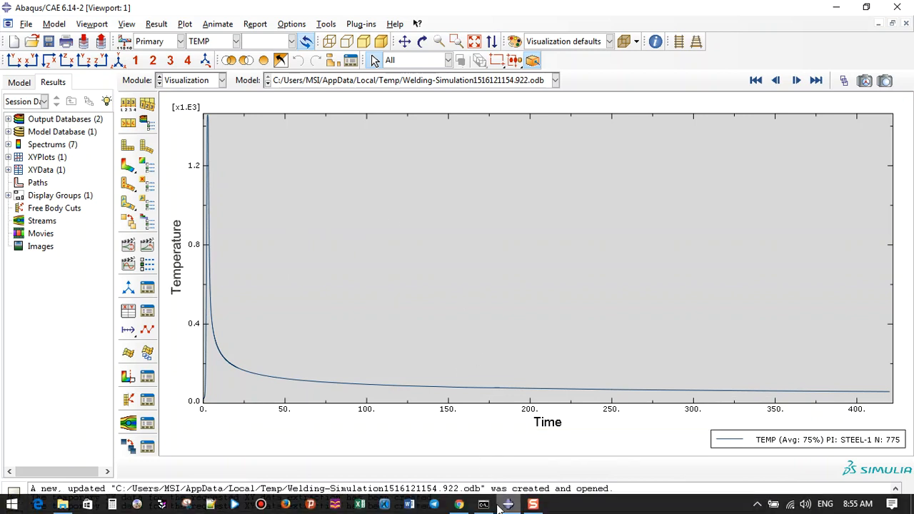
pyautogui.click(459, 505)
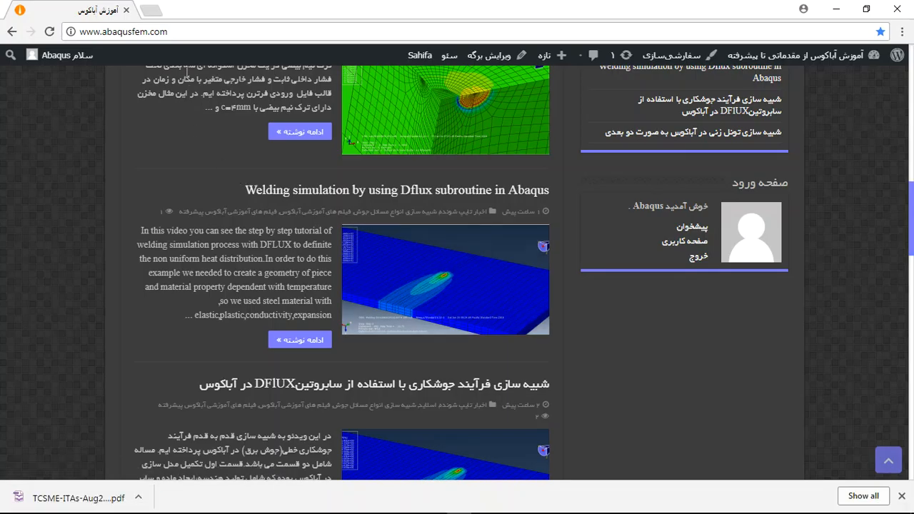
pyautogui.click(123, 32)
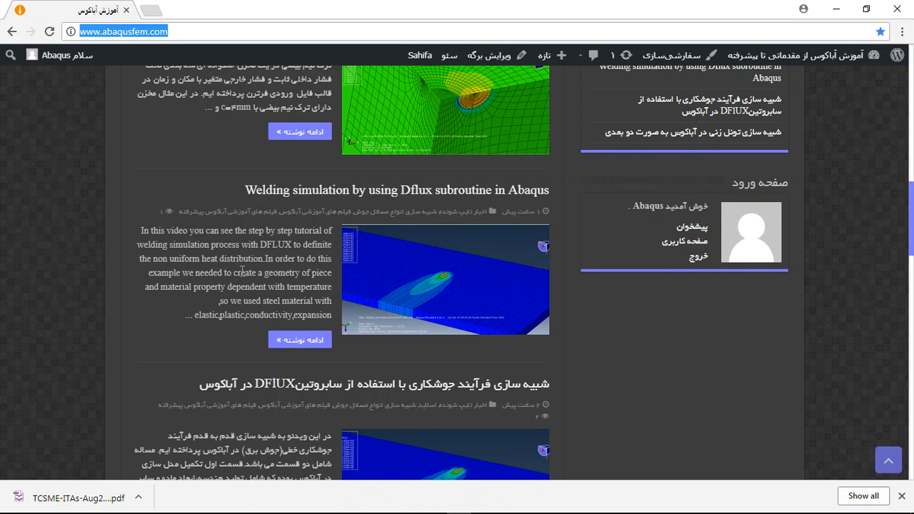
pyautogui.moveTo(282, 254)
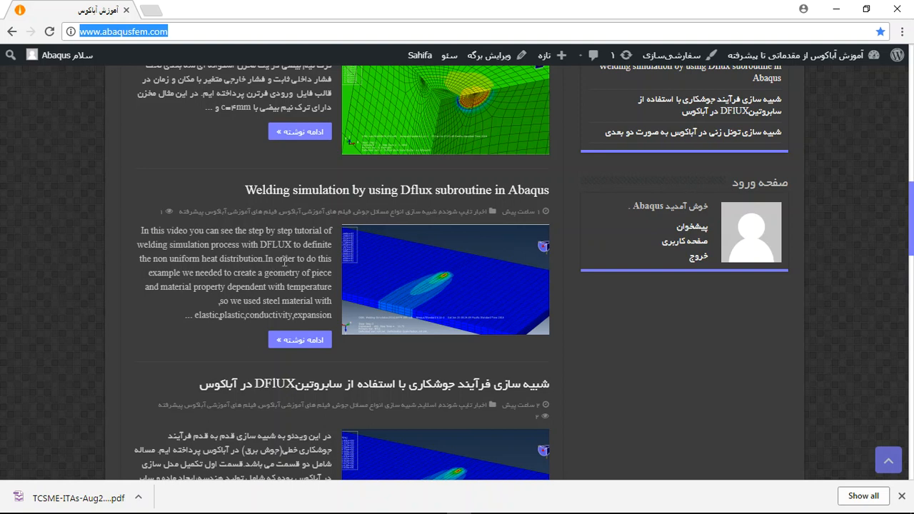
pyautogui.scroll(-3)
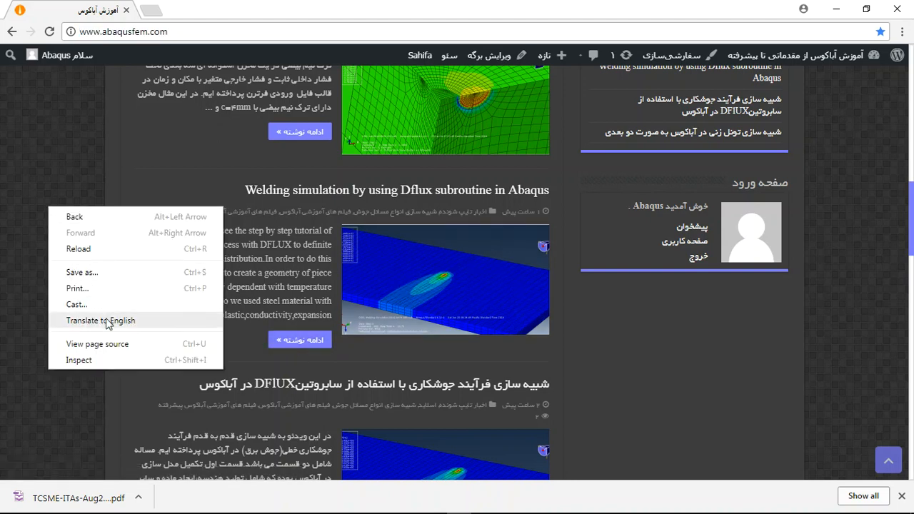
pyautogui.click(100, 320)
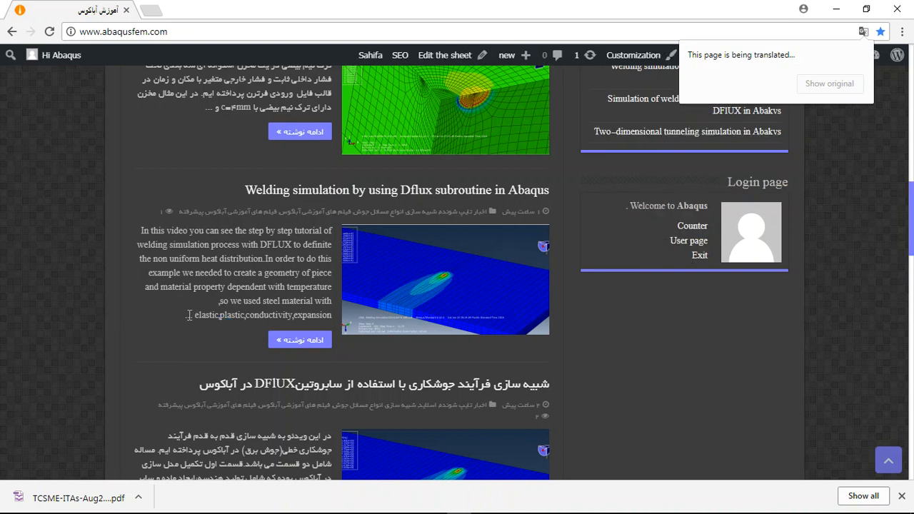
# Step: Open the English 'Welding simulation by using Dflux subroutine in Abaqus' post
pyautogui.click(830, 83)
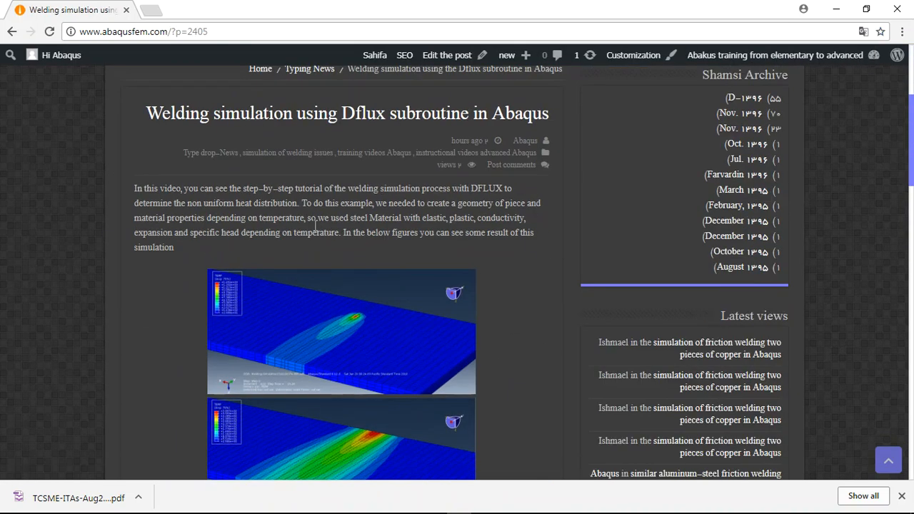
# Step: Scroll past the temperature-time graphs to the $20 CAE and video offer
pyautogui.scroll(-3)
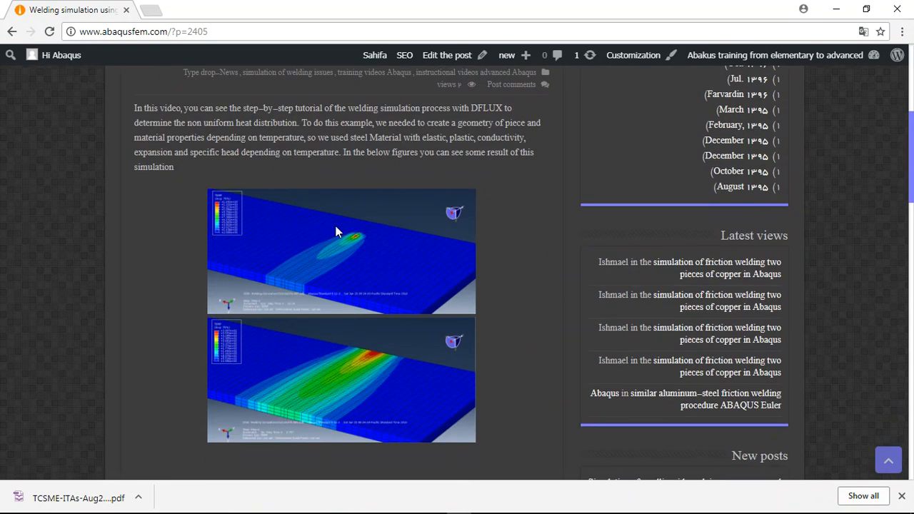
pyautogui.scroll(-3)
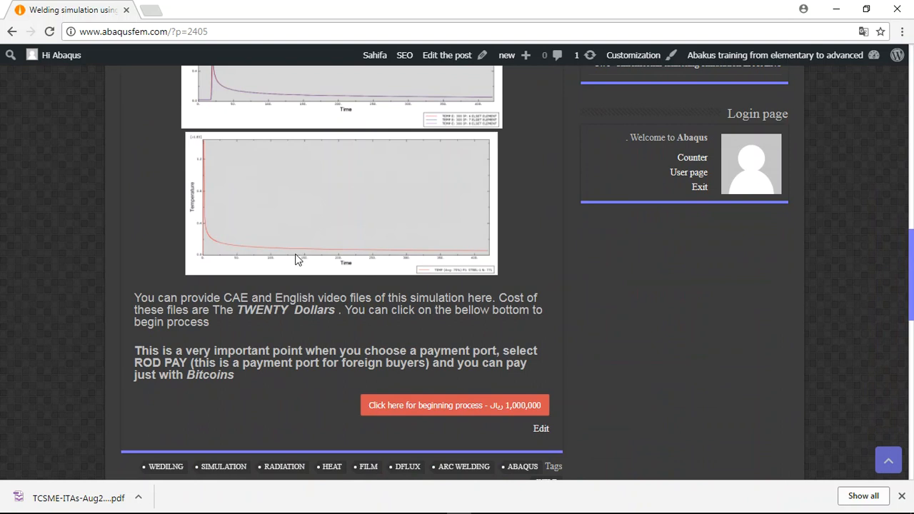
pyautogui.scroll(-3)
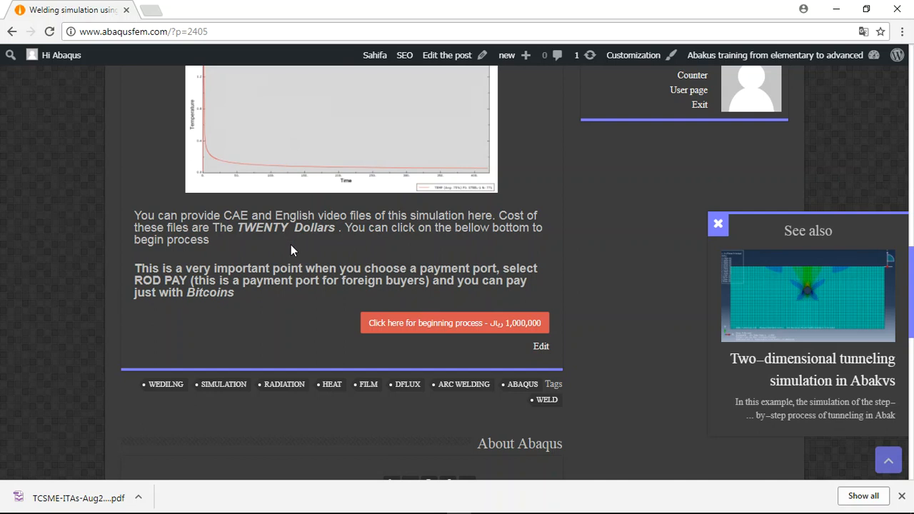
pyautogui.moveTo(289, 221)
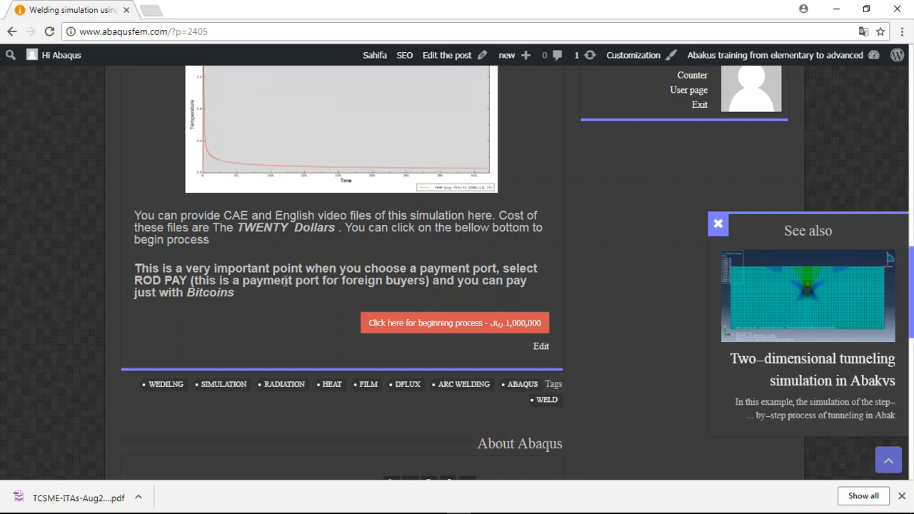
pyautogui.moveTo(286, 282)
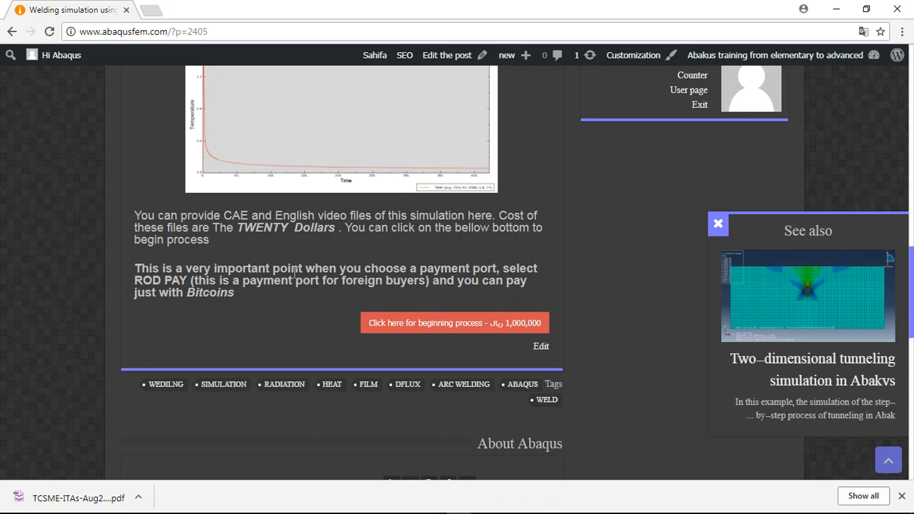
pyautogui.moveTo(133, 286)
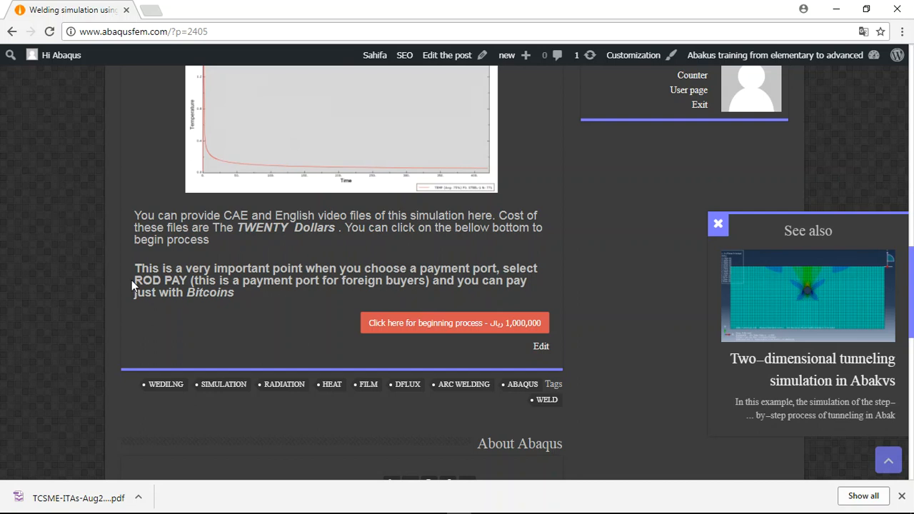
# Step: Highlight 'ROD PAY' and 'Bitcoins' in the payment note
pyautogui.doubleClick(160, 280)
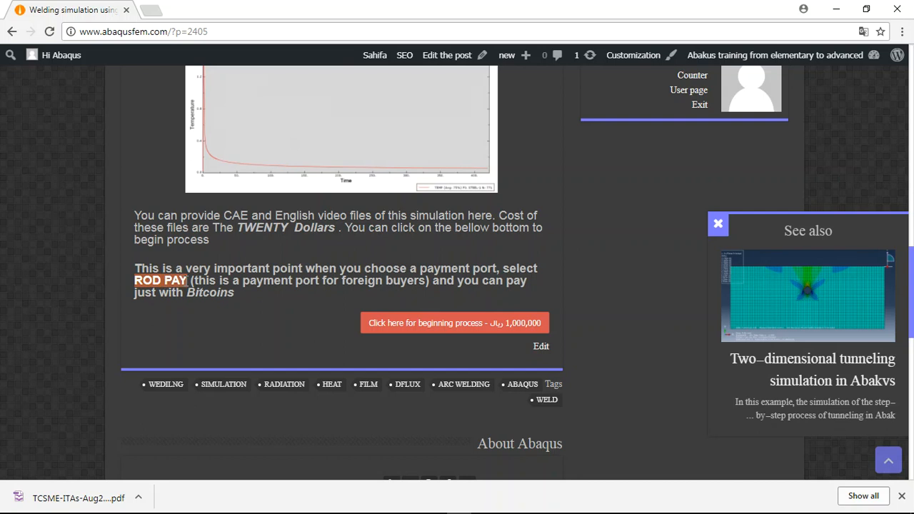
pyautogui.moveTo(431, 348)
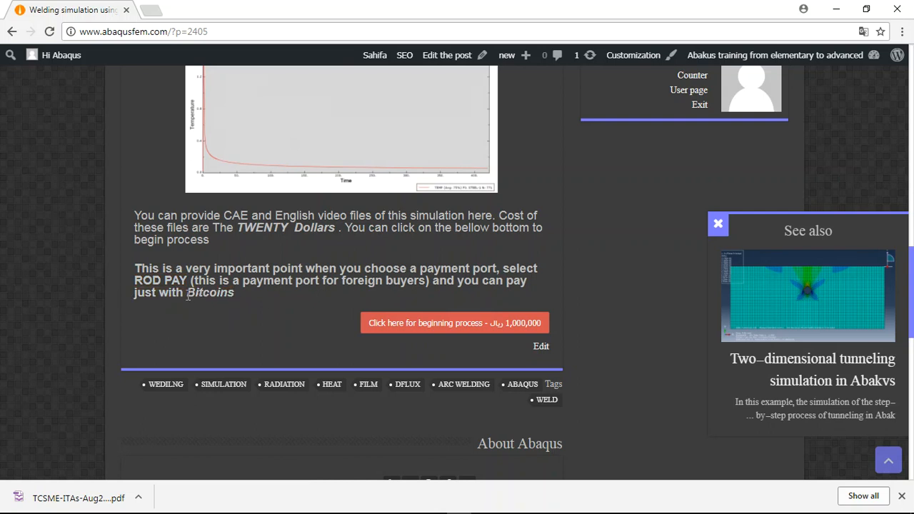
pyautogui.doubleClick(210, 292)
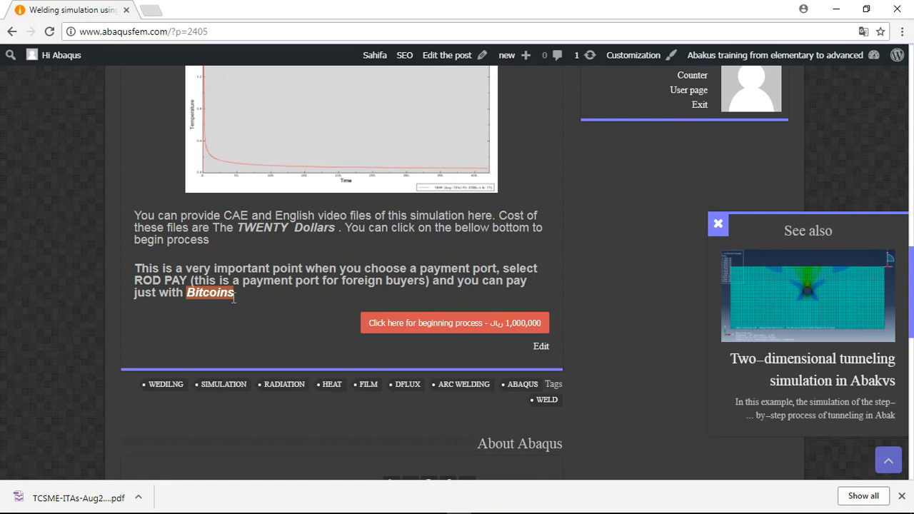
pyautogui.moveTo(234, 316)
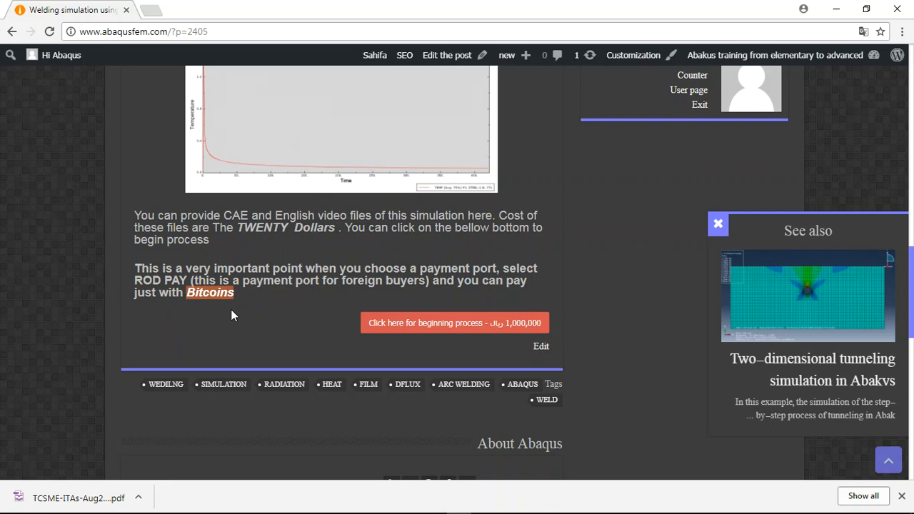